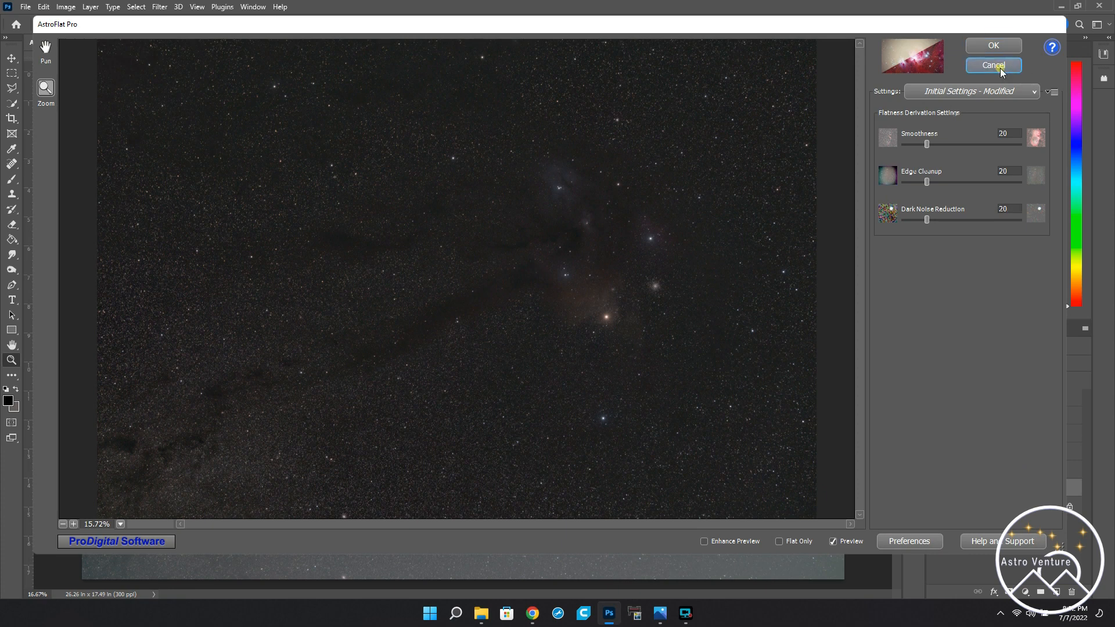
Cancel the AstroFlat Pro dialog without applying the flattening.
click(994, 65)
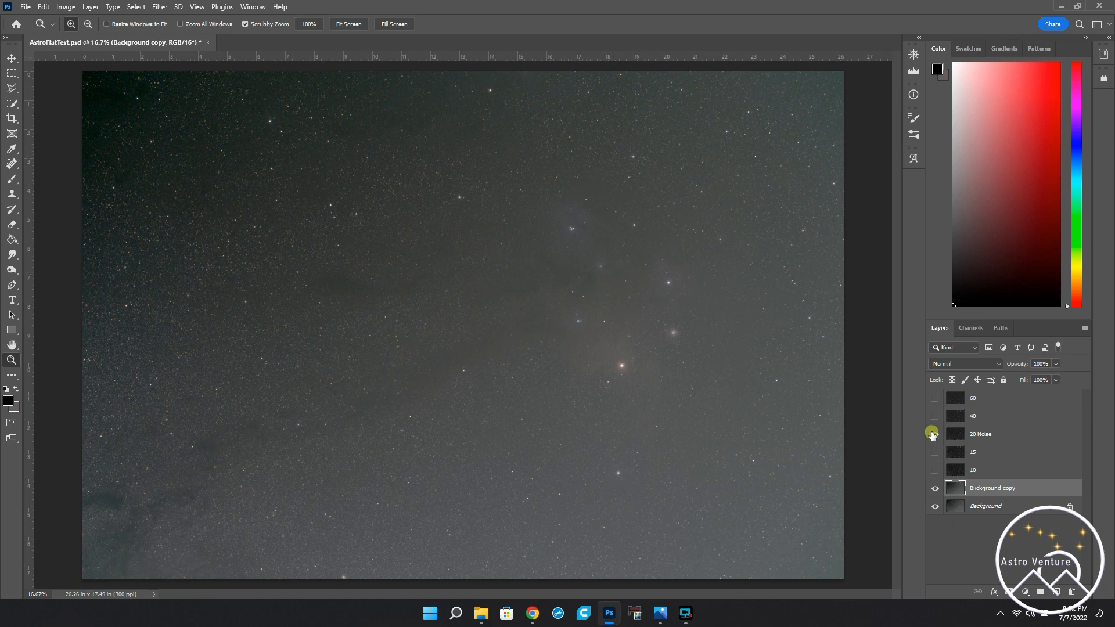
click(934, 434)
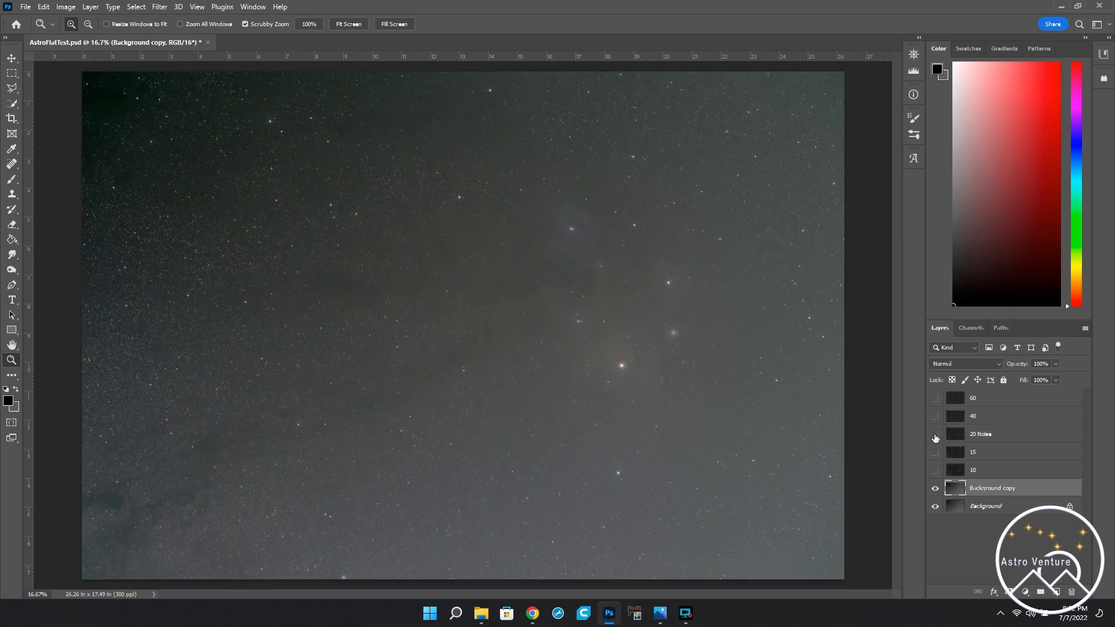
click(935, 436)
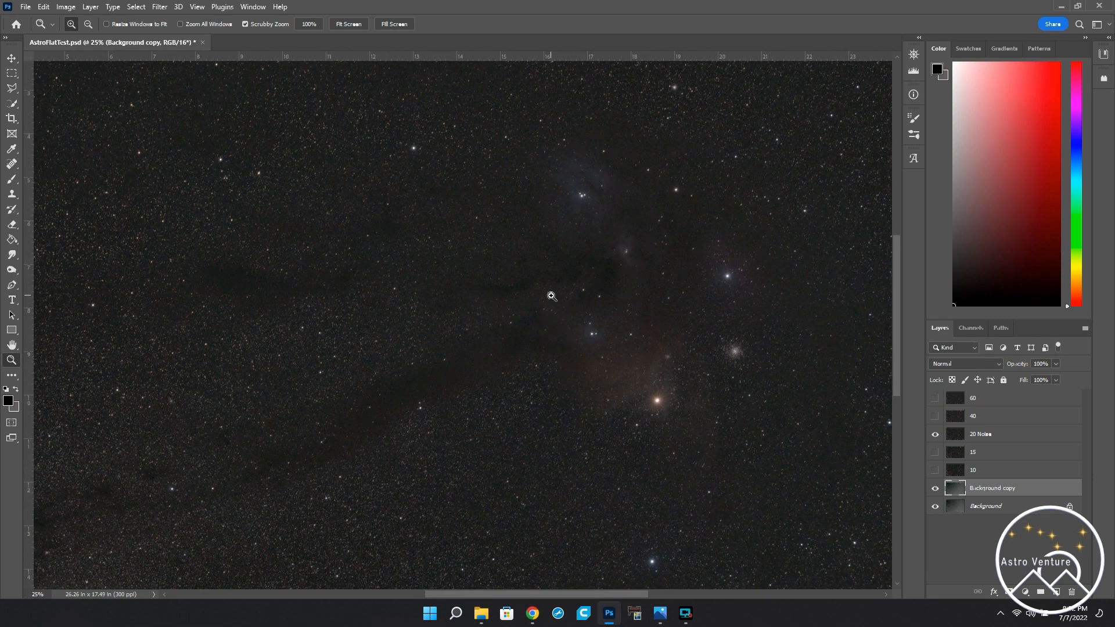
mouse_move(520, 285)
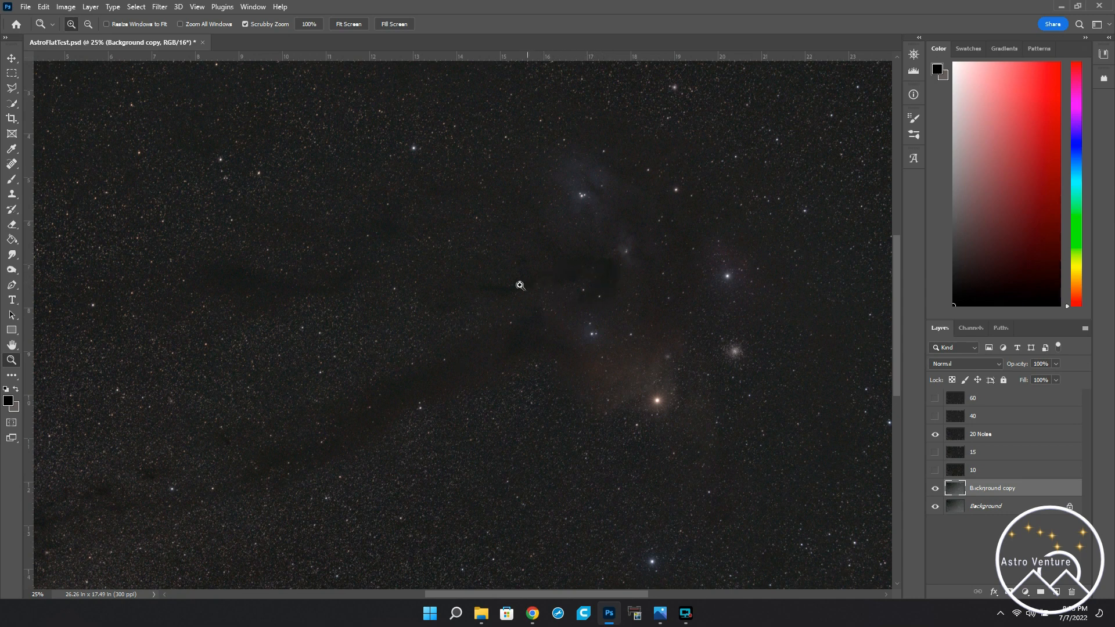
mouse_move(434, 382)
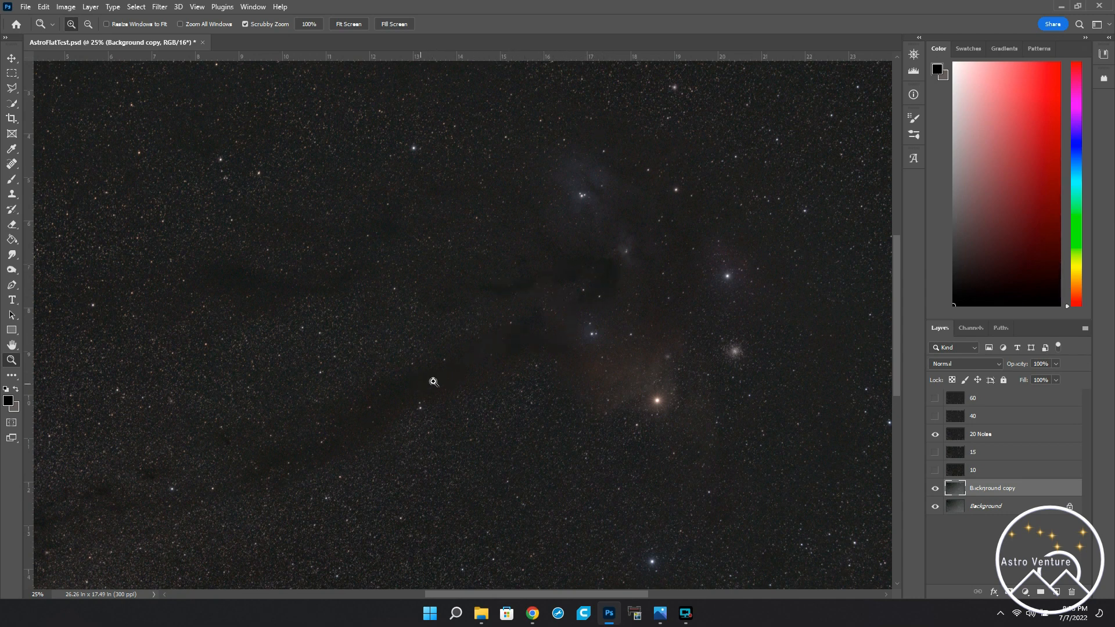
mouse_move(832, 431)
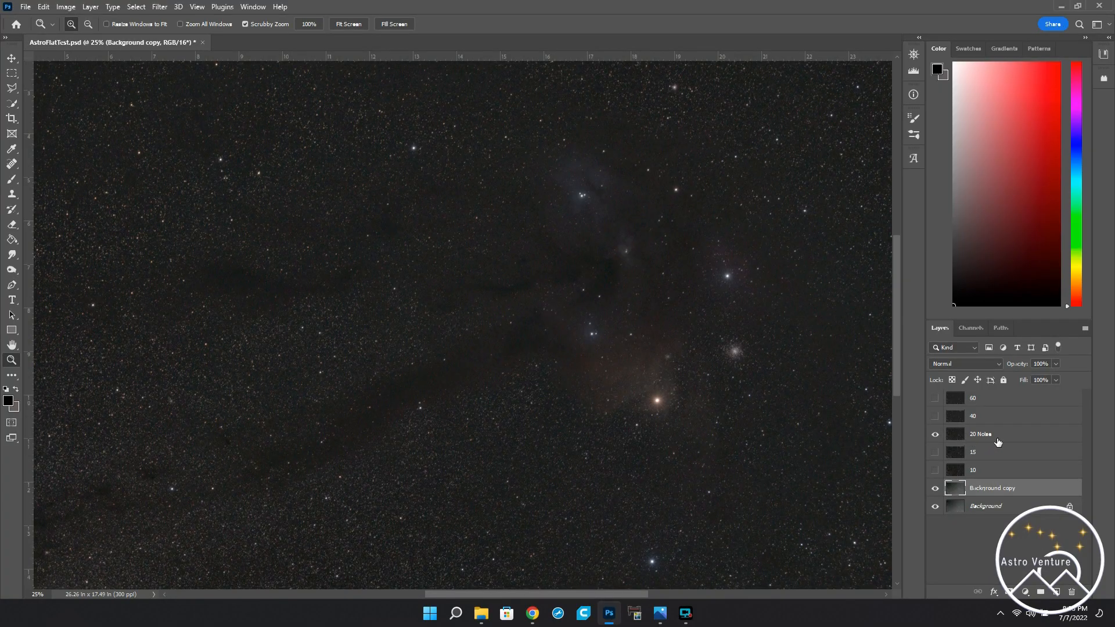
mouse_move(999, 442)
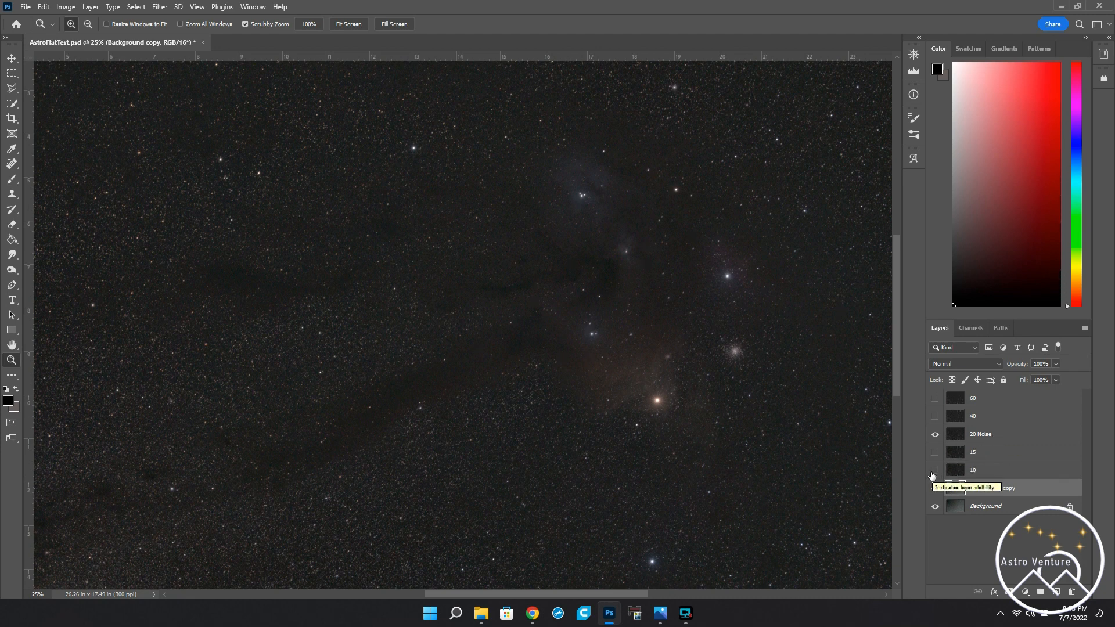
mouse_move(935, 475)
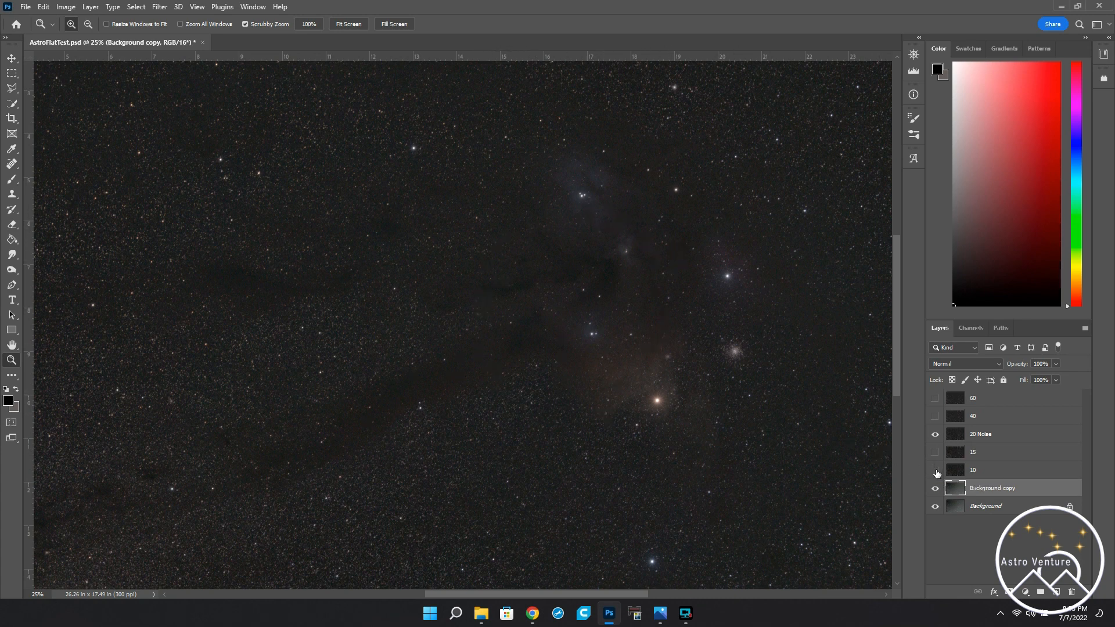
Show the 10 result layer, then hide and re-show 20 Noise to compare them.
click(936, 489)
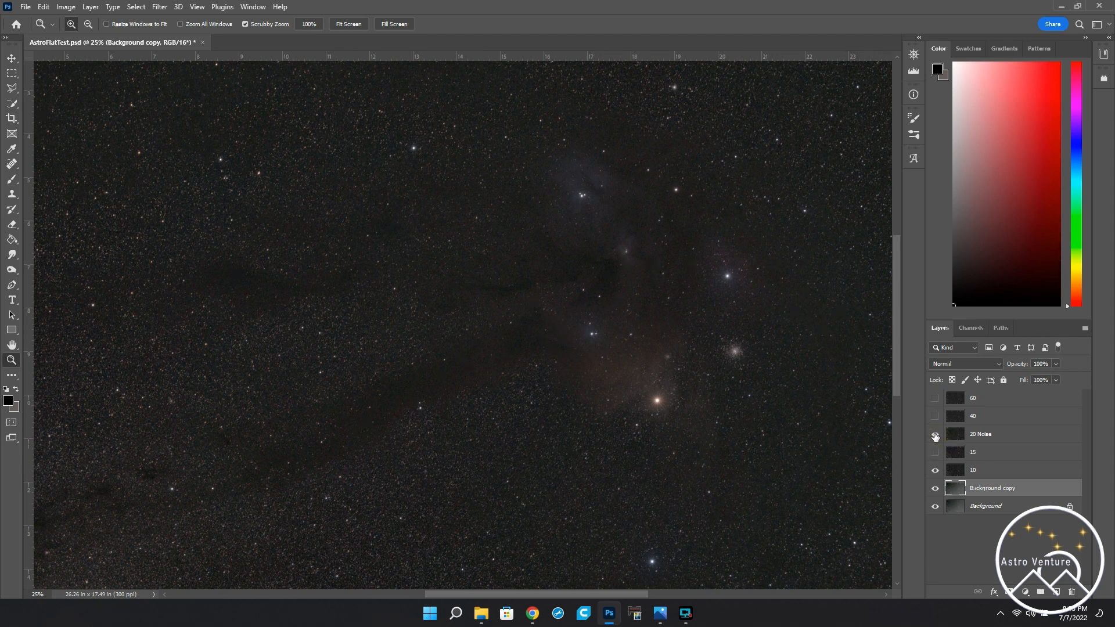
click(935, 435)
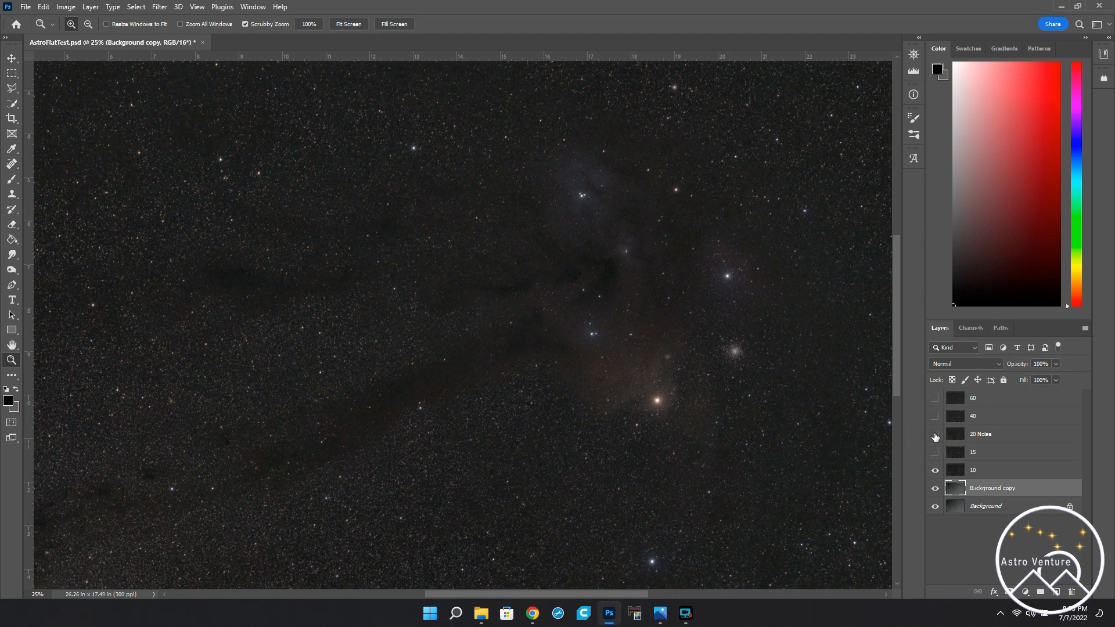
click(935, 434)
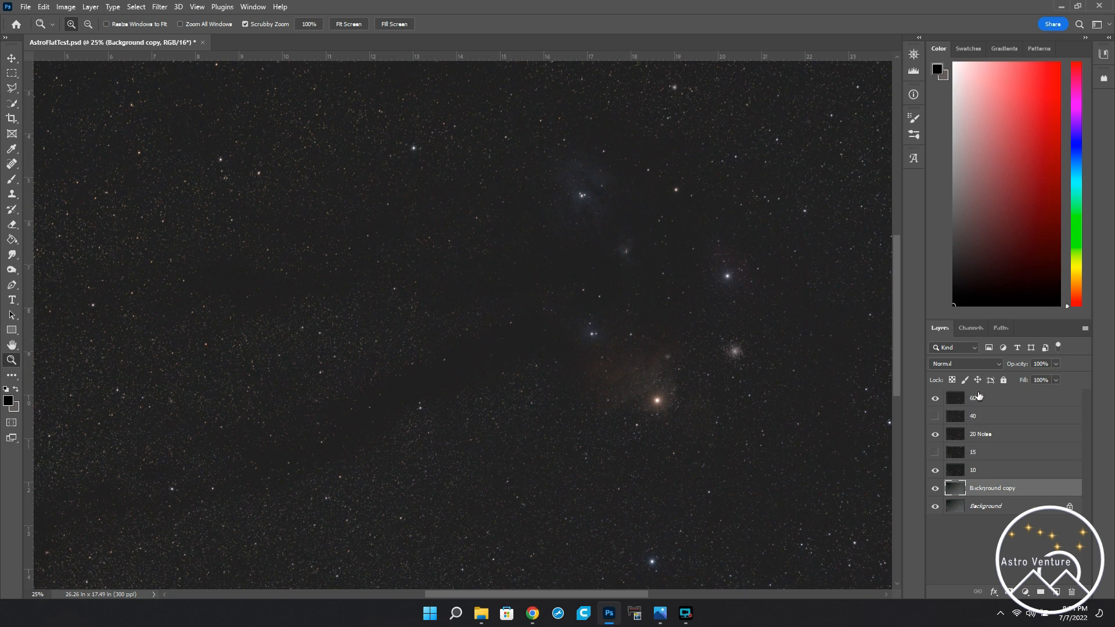
Hide the 60 and 20 Noise layers to reveal the 10 result.
click(936, 398)
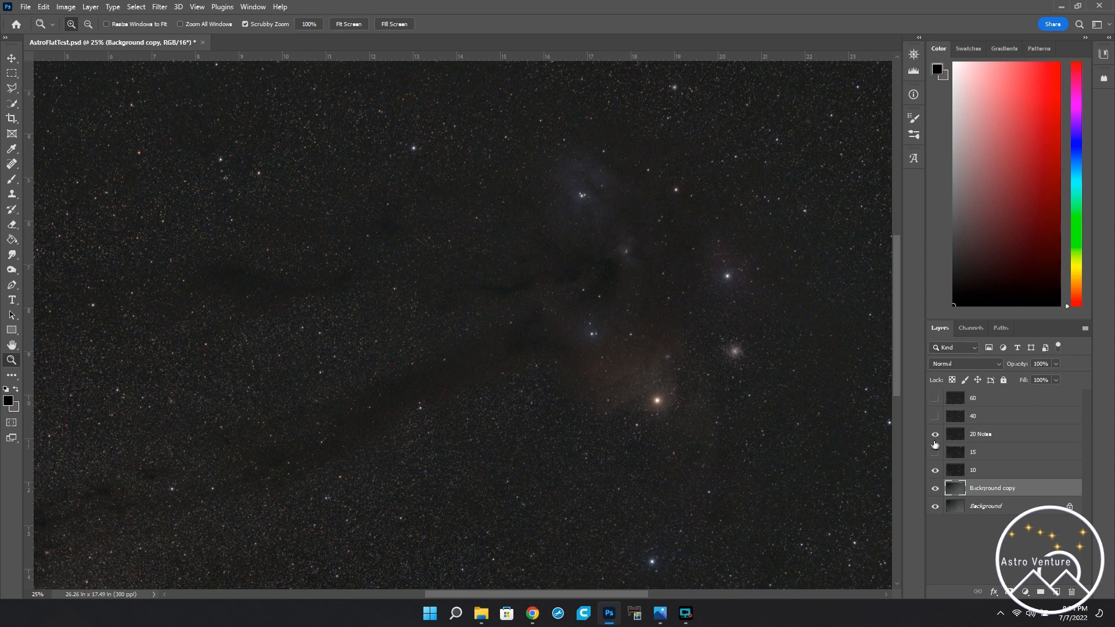
click(935, 434)
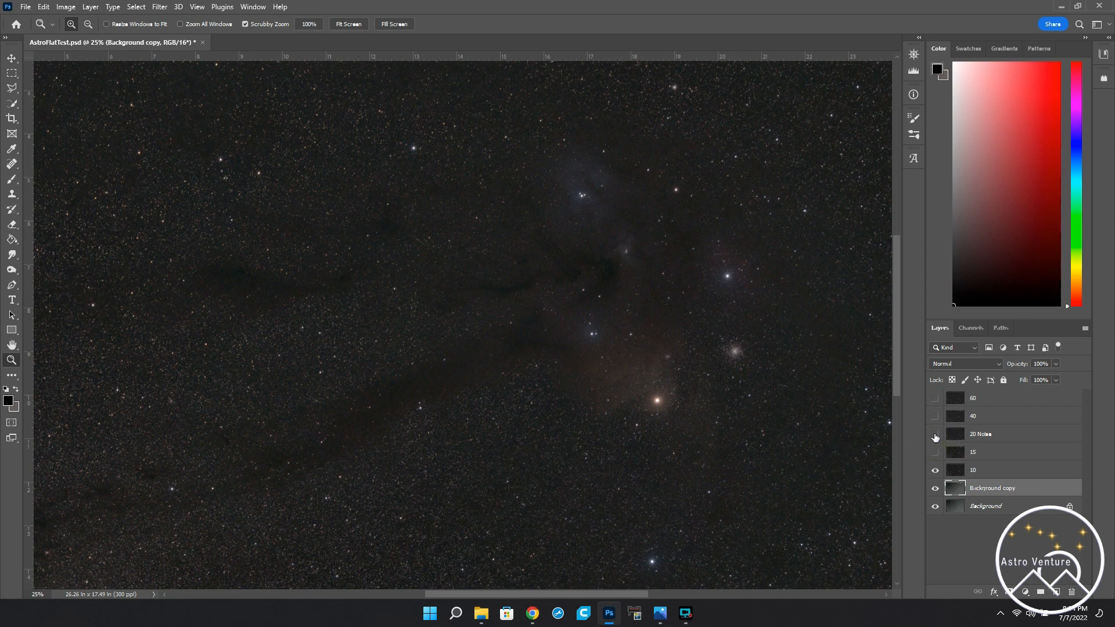